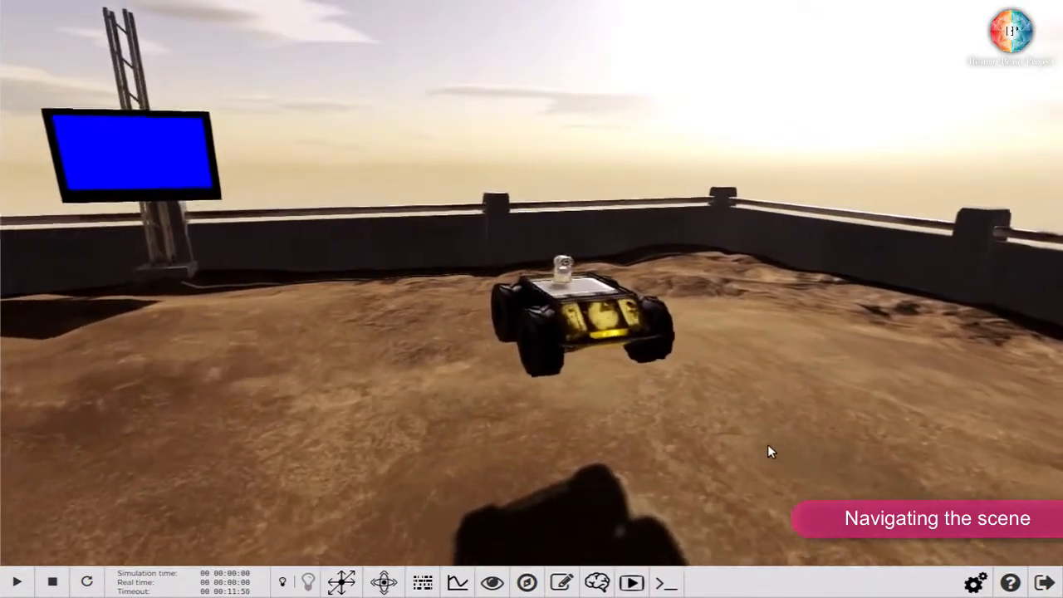
# - Drag the camera back to overlook the walled arena, Husky robot and blue screen
pyautogui.moveTo(768, 451); pyautogui.dragTo(509, 499)
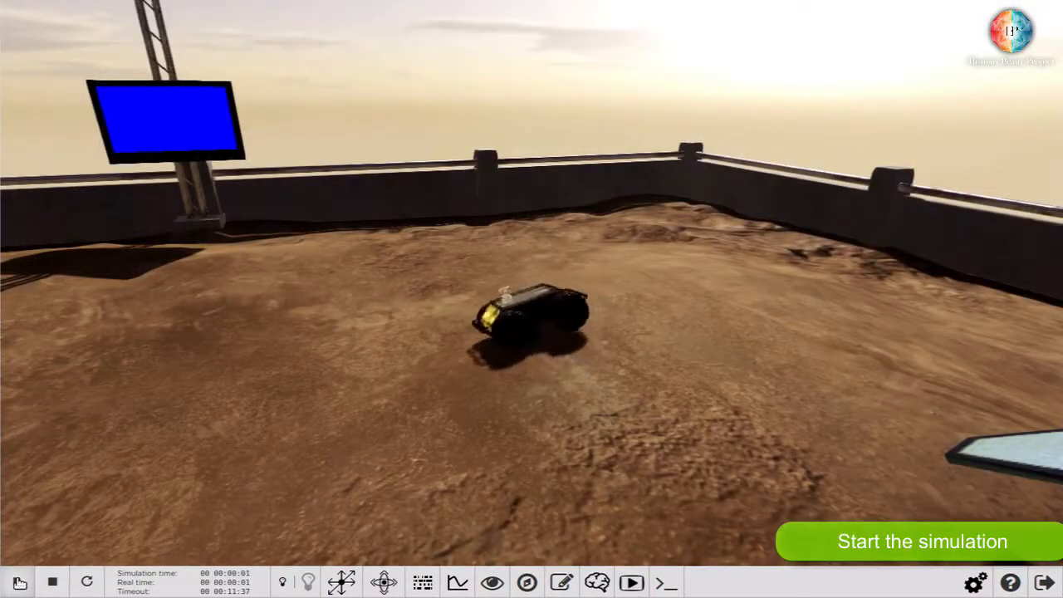
# - Start the simulation with the Play button so the Husky drives across the arena
pyautogui.click(923, 541)
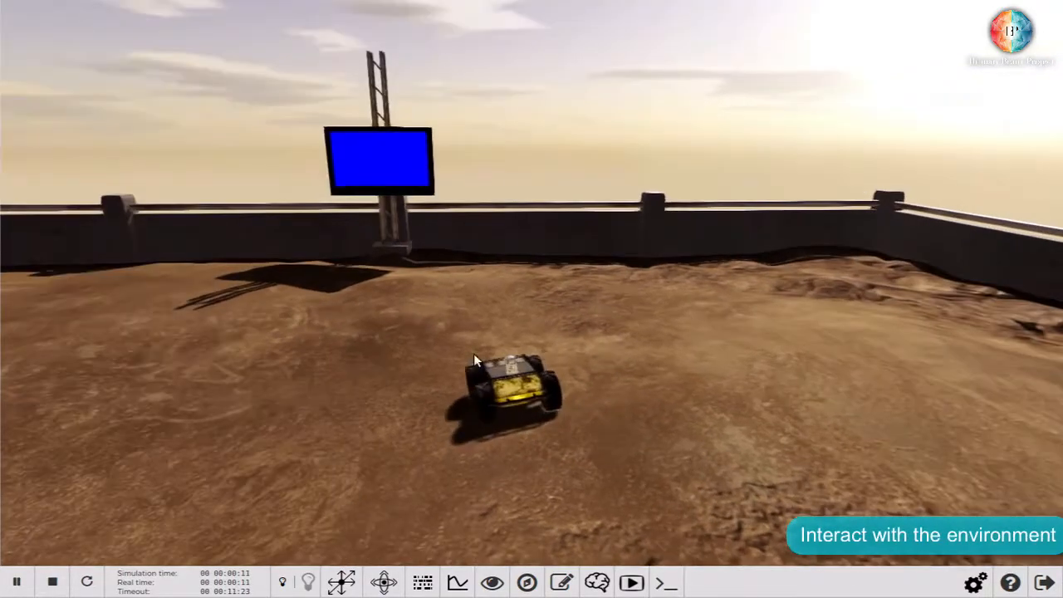
# - Set the left virtual screen's colour to red from its context menu
pyautogui.rightClick(378, 160)
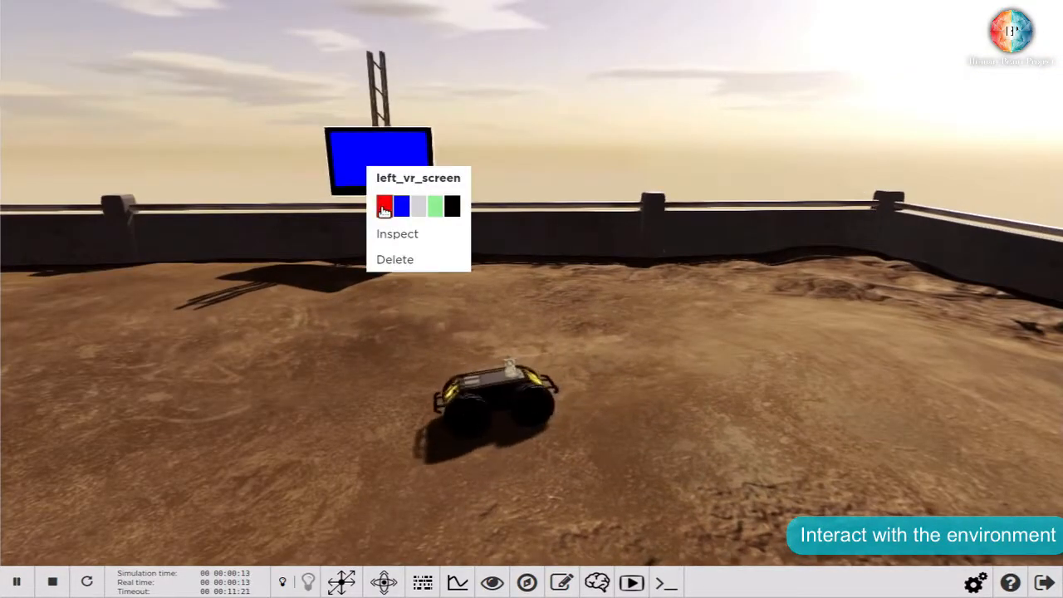
pyautogui.click(384, 206)
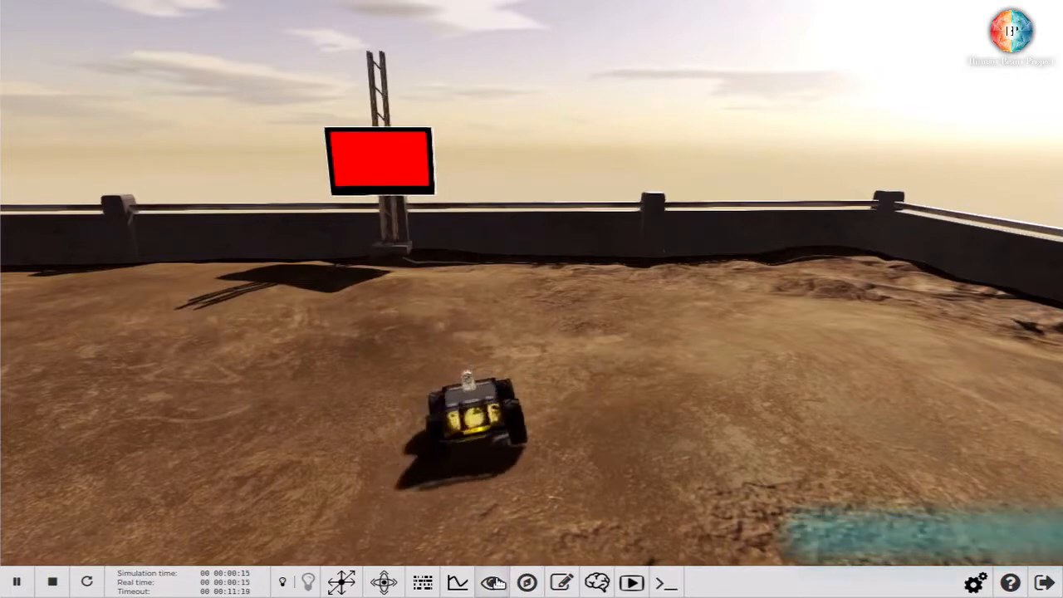